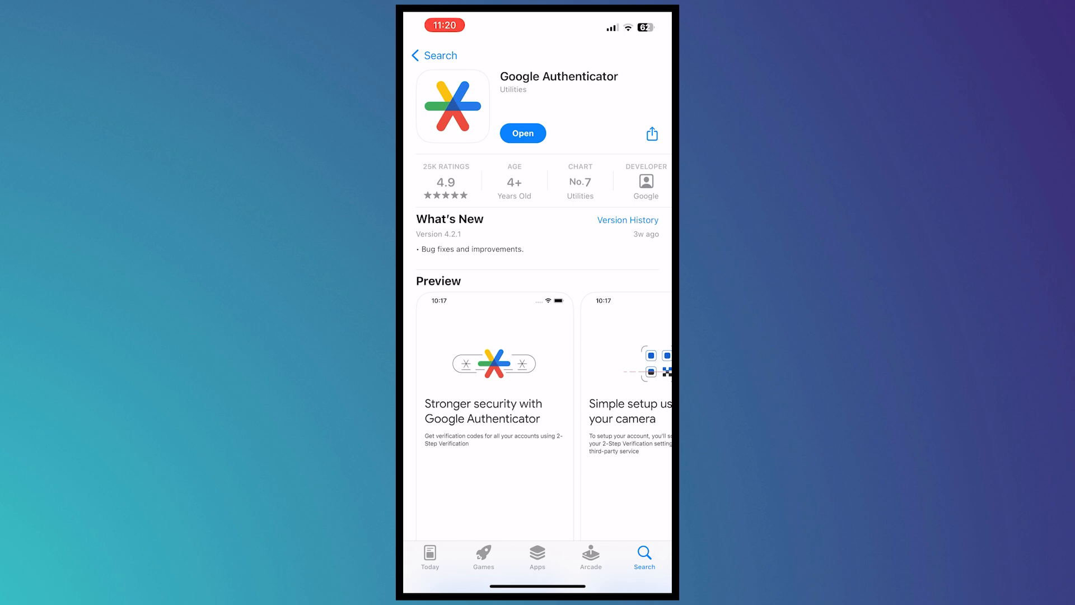
Open Google Authenticator from its App Store listing.
left_click(523, 133)
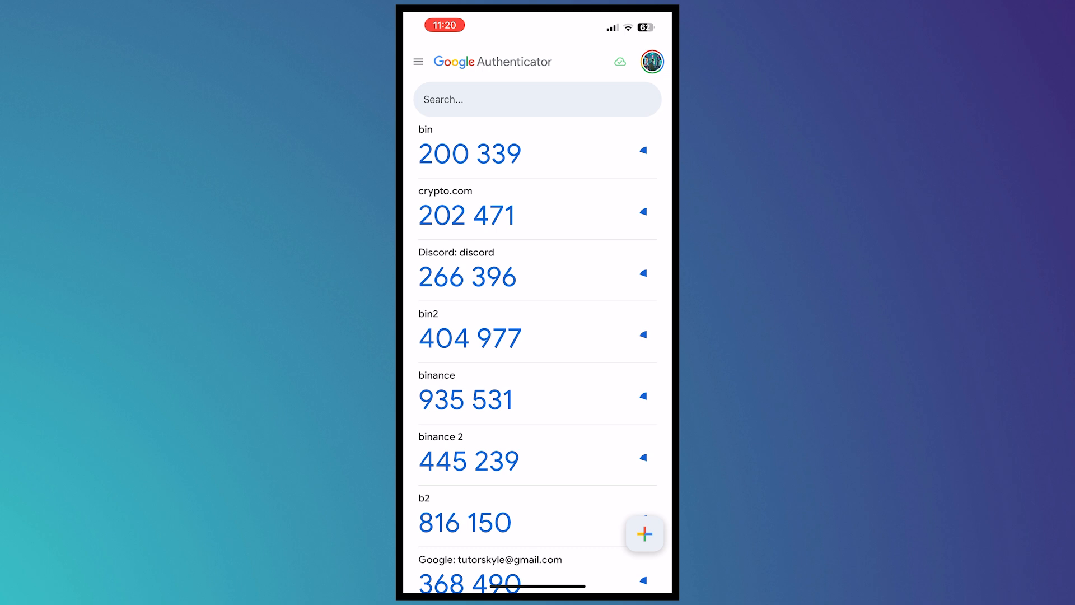
Return to Binance's authenticator setup page with the 16-digit key and QR code.
left_click(643, 534)
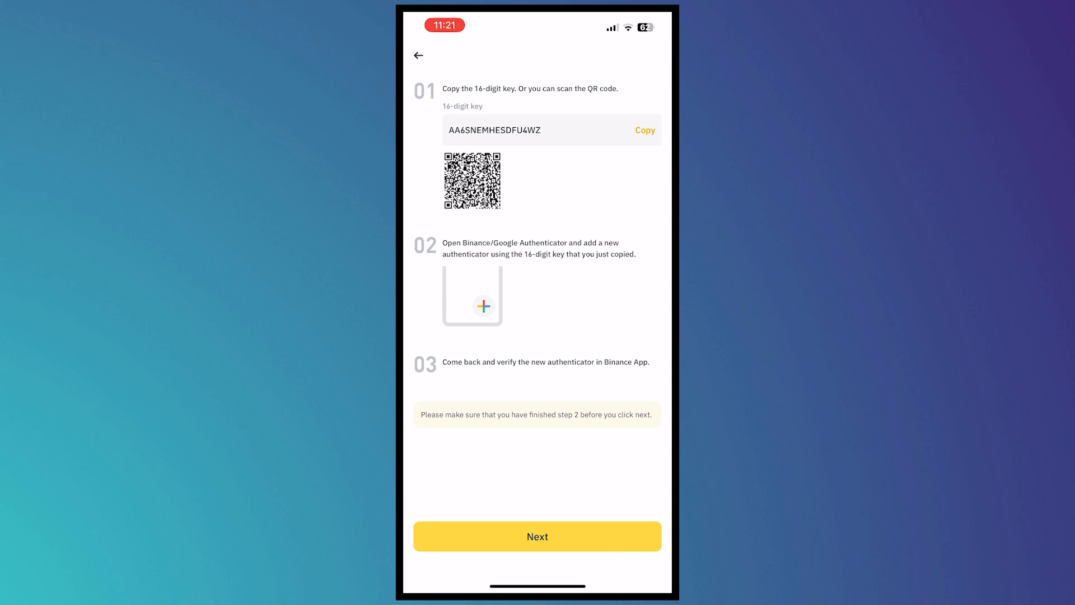
Copy Binance's 16-digit setup key.
left_click(644, 130)
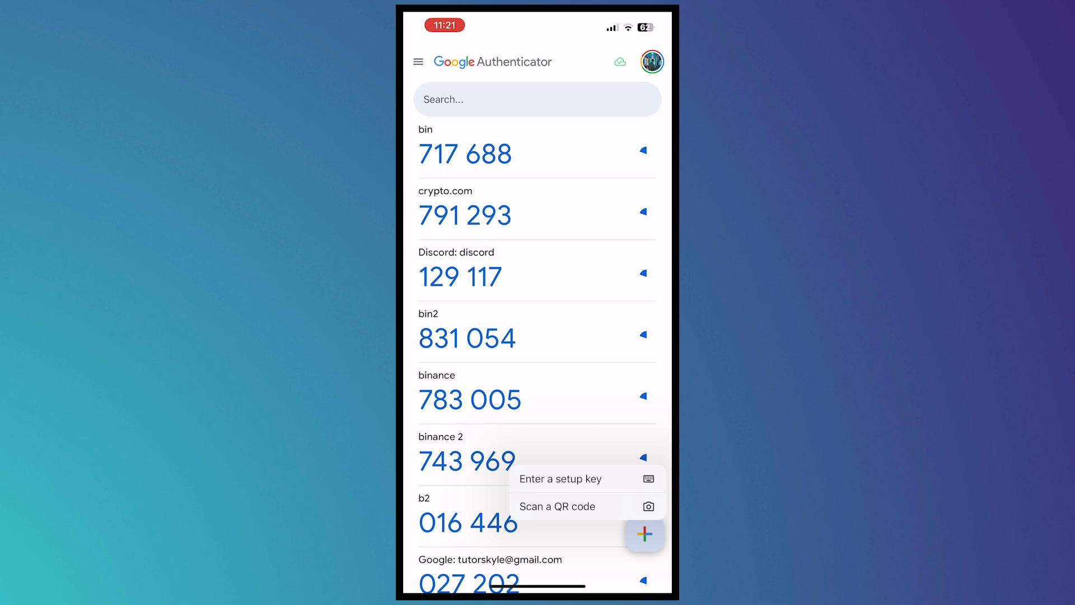
Enter a setup key: name 'tutorial binance code', paste the Binance key, keep Time based.
left_click(559, 479)
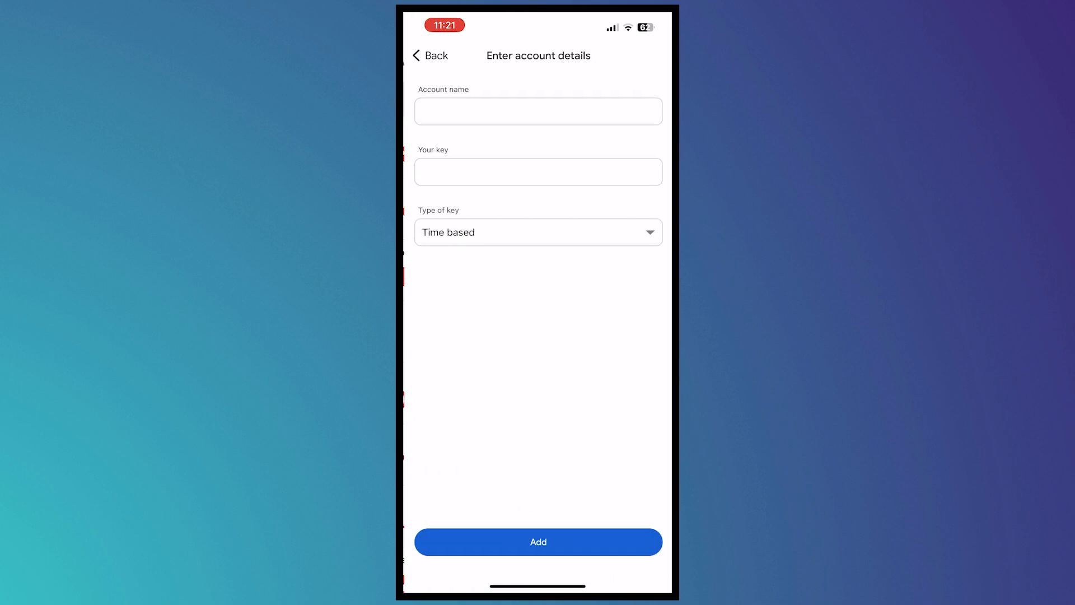
left_click(538, 111)
type("tutorial binance code")
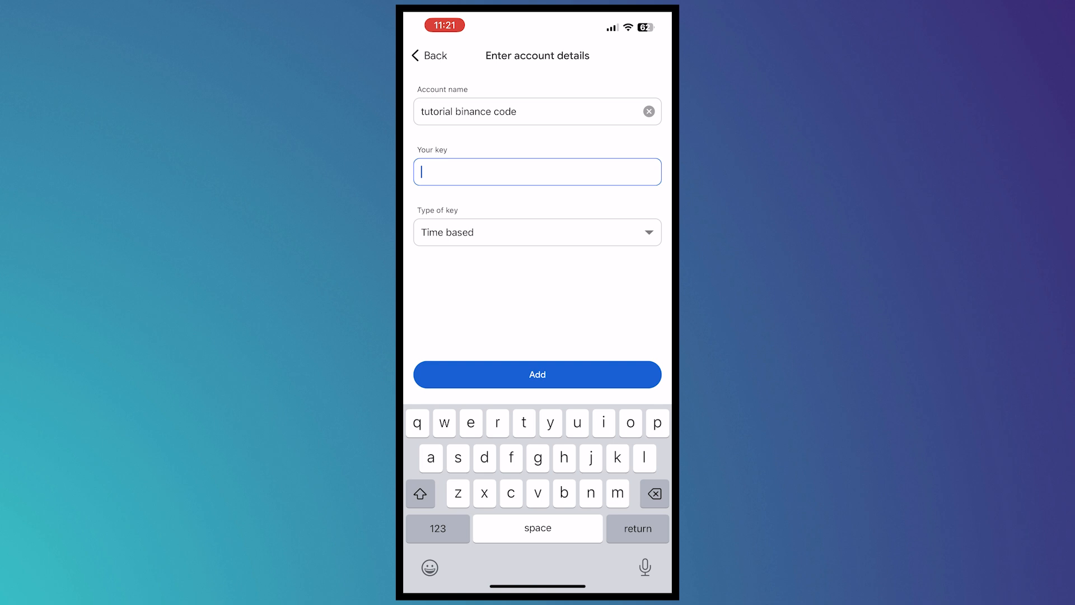
left_click(537, 172)
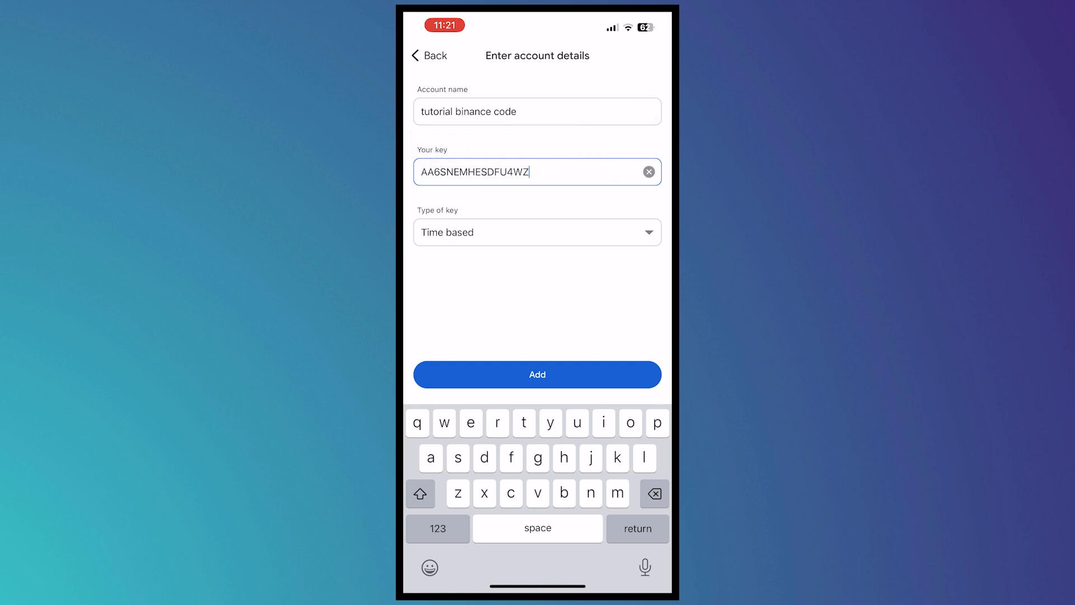
left_click(537, 232)
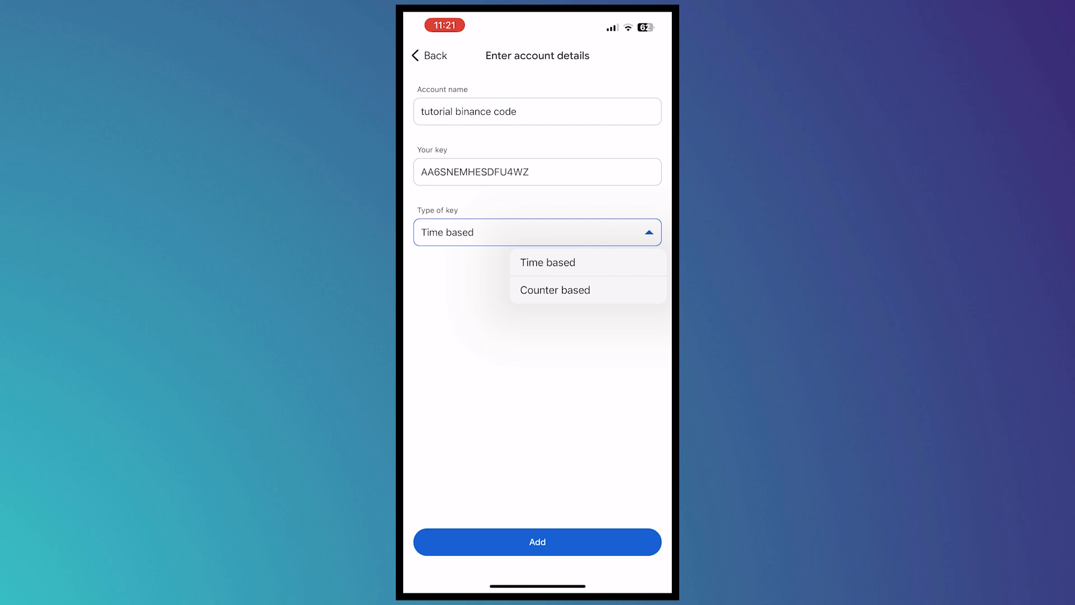
left_click(555, 289)
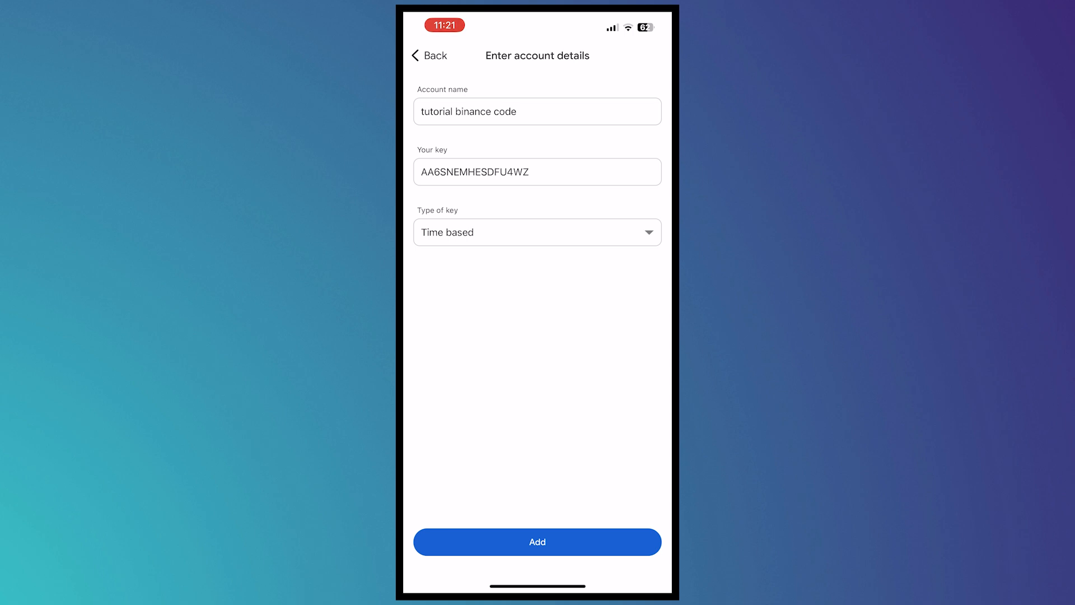
Add the 'tutorial binance code' account to Google Authenticator.
left_click(537, 540)
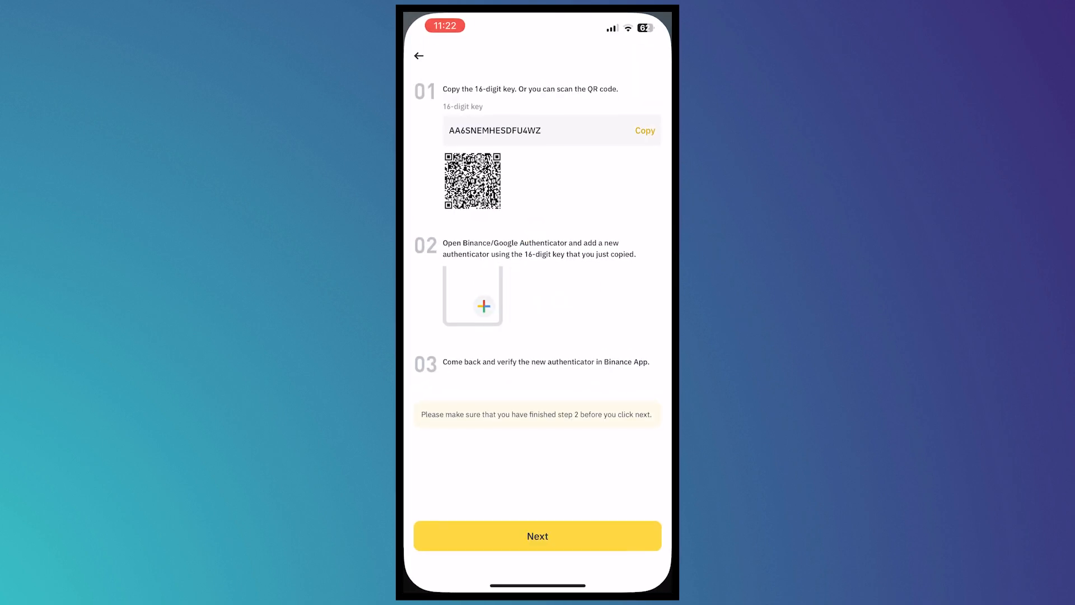
Advance Binance to Verify Authenticator and select the Authentication App Code field.
left_click(537, 535)
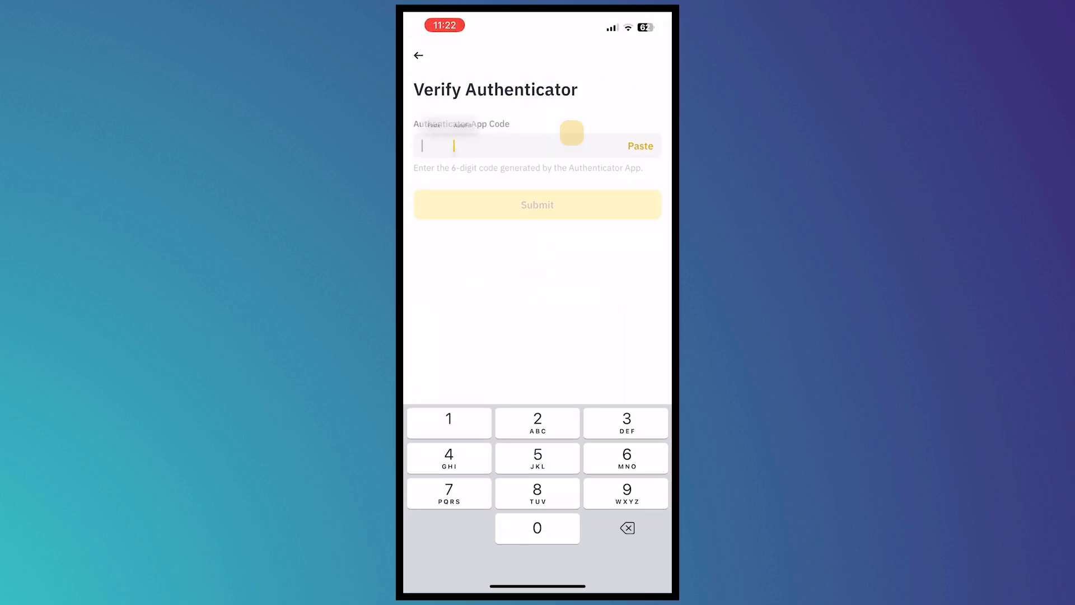
left_click(537, 204)
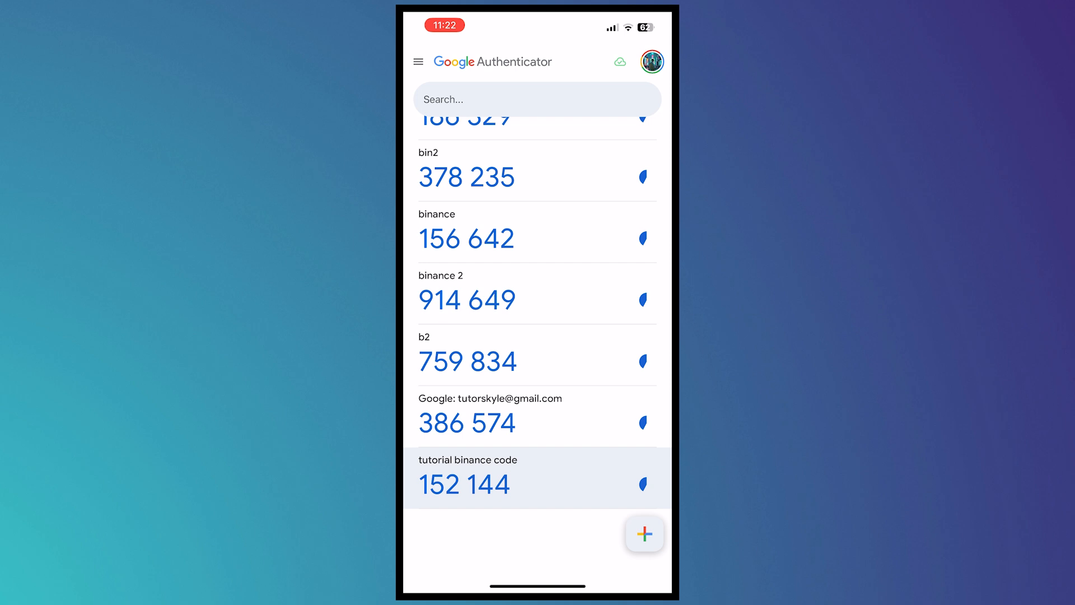
Copy the 'tutorial binance code' entry's current code and bring up the add-account options.
left_click(463, 484)
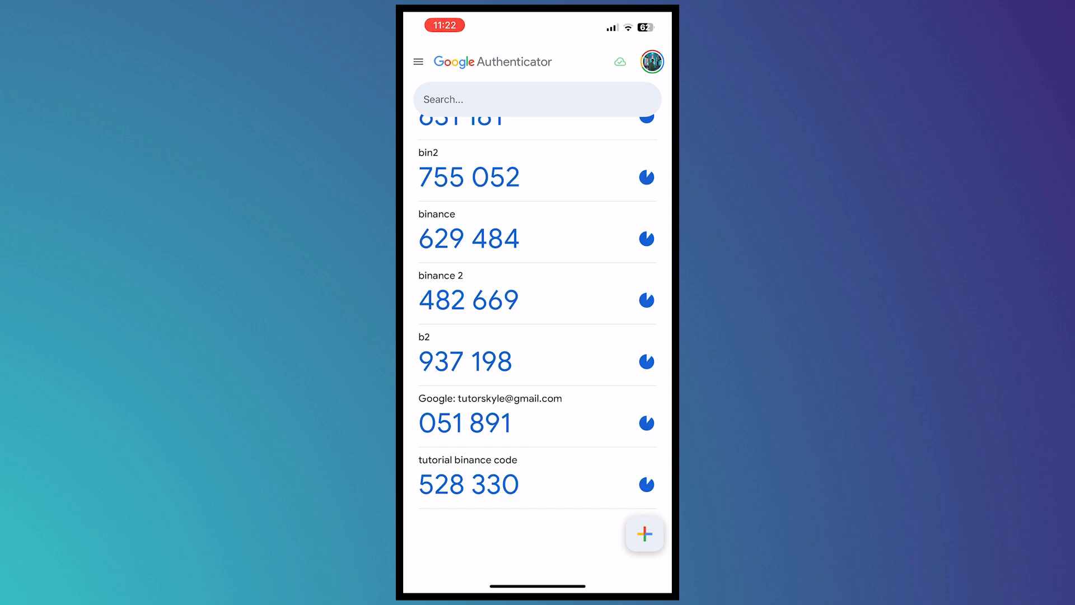
left_click(643, 533)
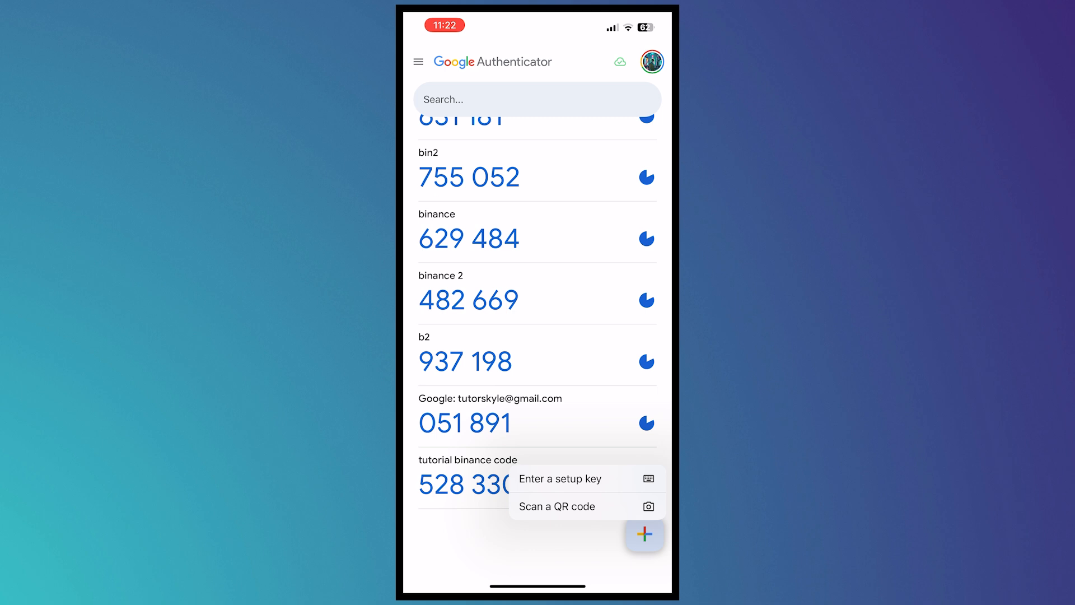